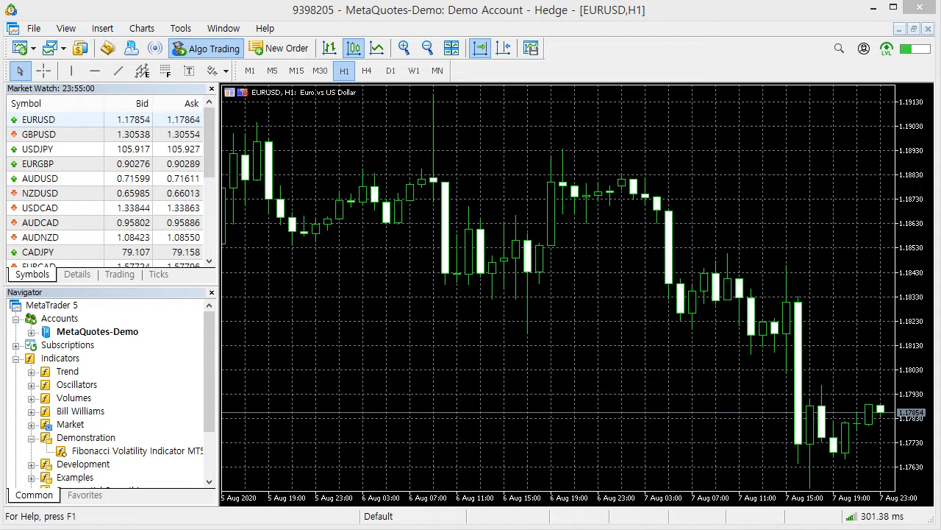
- Bring up the Navigator context menu for Fibonacci Volatility Indicator MT5 to attach it
right_click(136, 451)
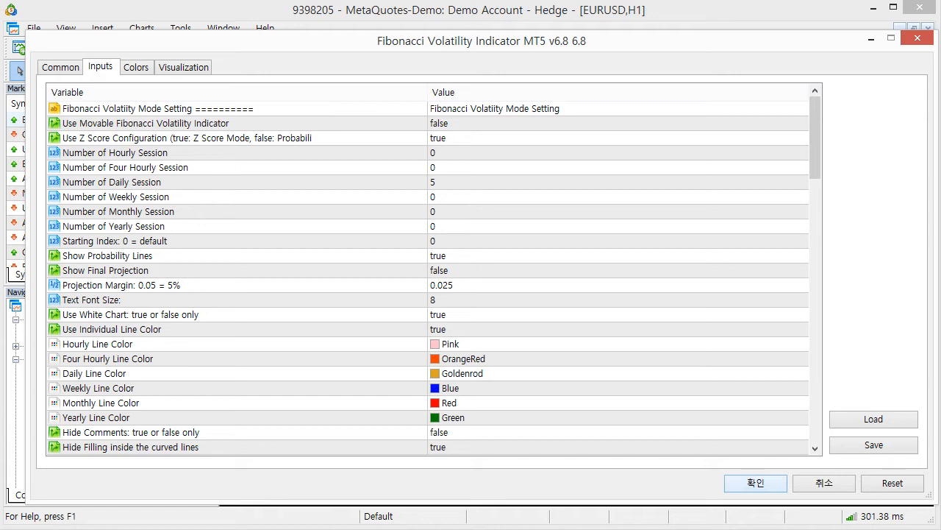
- Attach the Fibonacci Volatility Indicator to the EURUSD H1 chart with 5 daily sessions
click(184, 137)
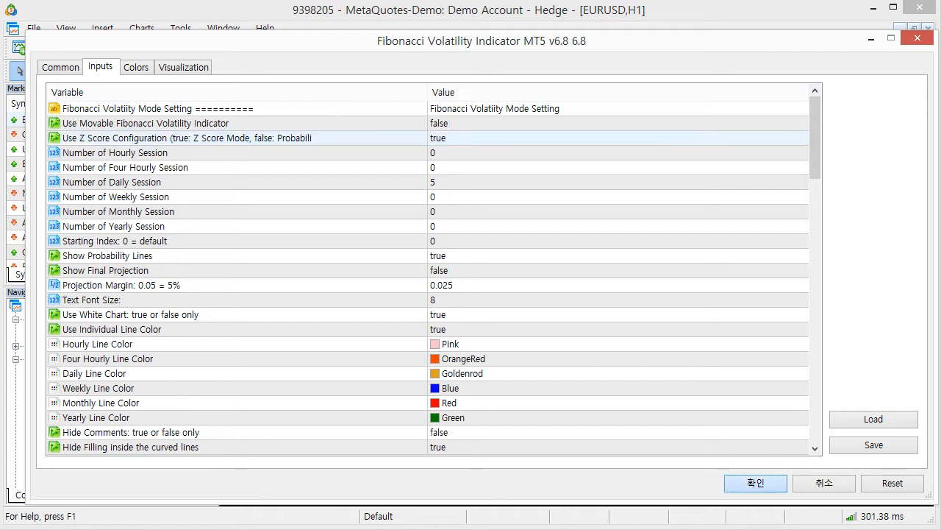
click(755, 484)
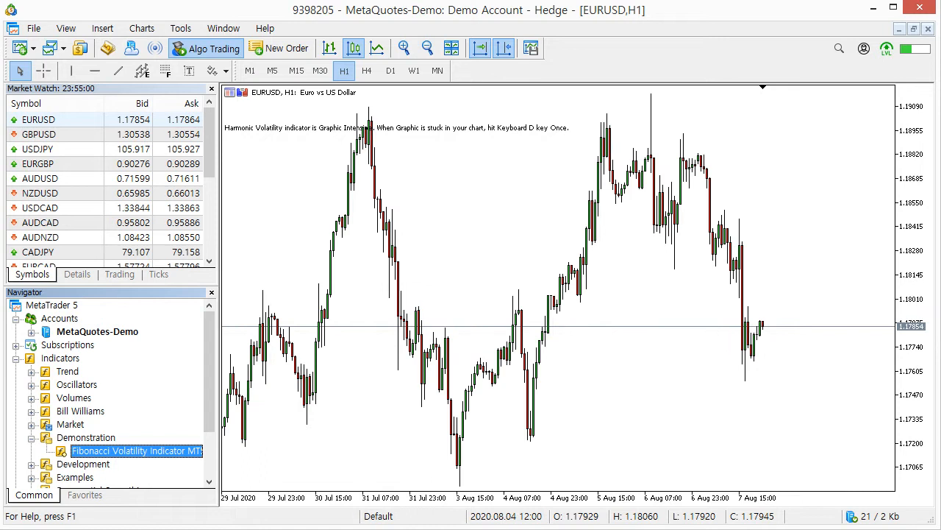
double_click(136, 450)
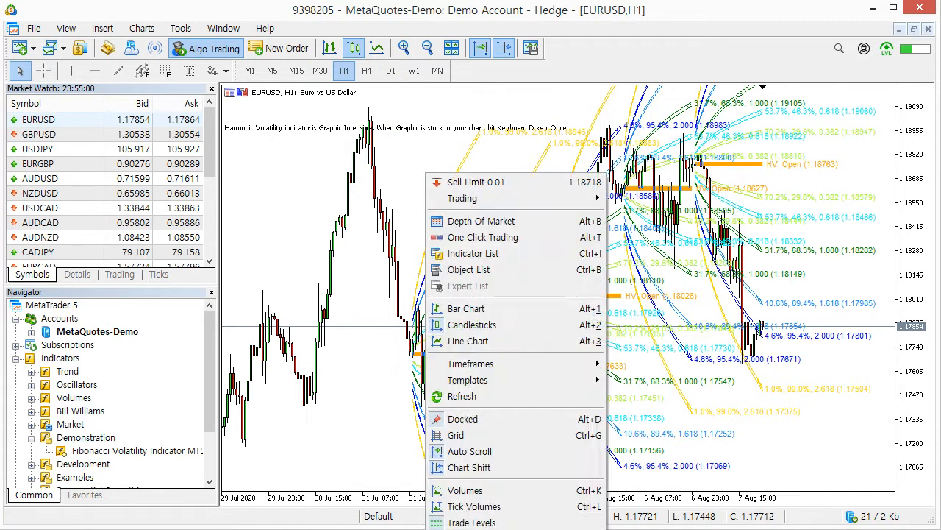
- Set the volatility indicator's Text Font Size to 0 and close the indicator list
click(473, 253)
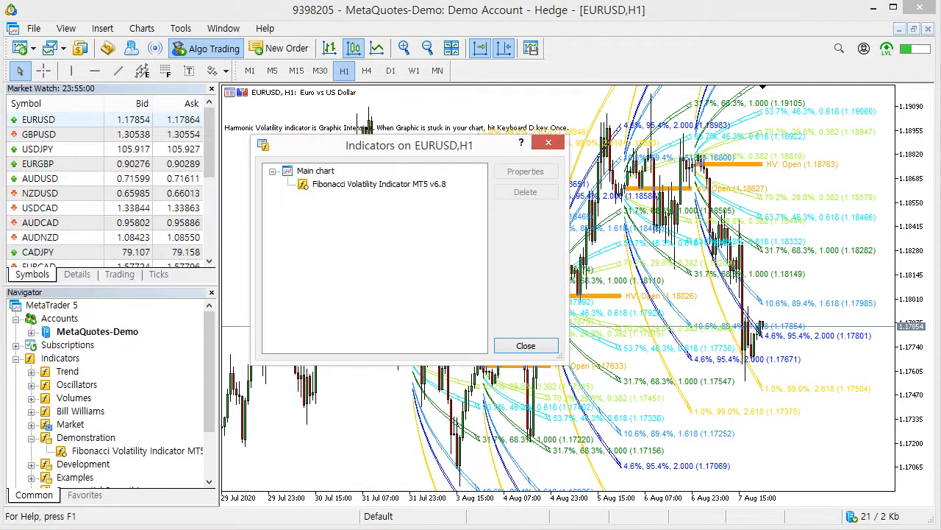
click(525, 171)
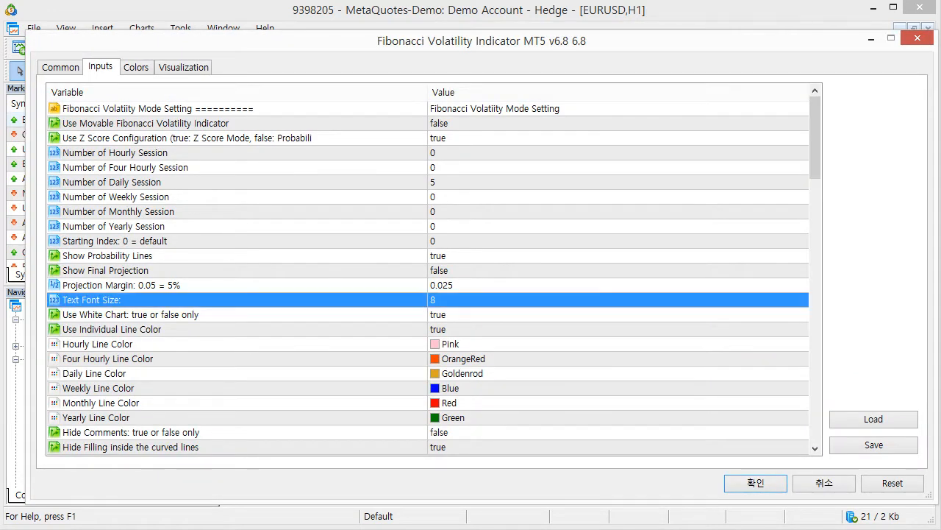
text(0)
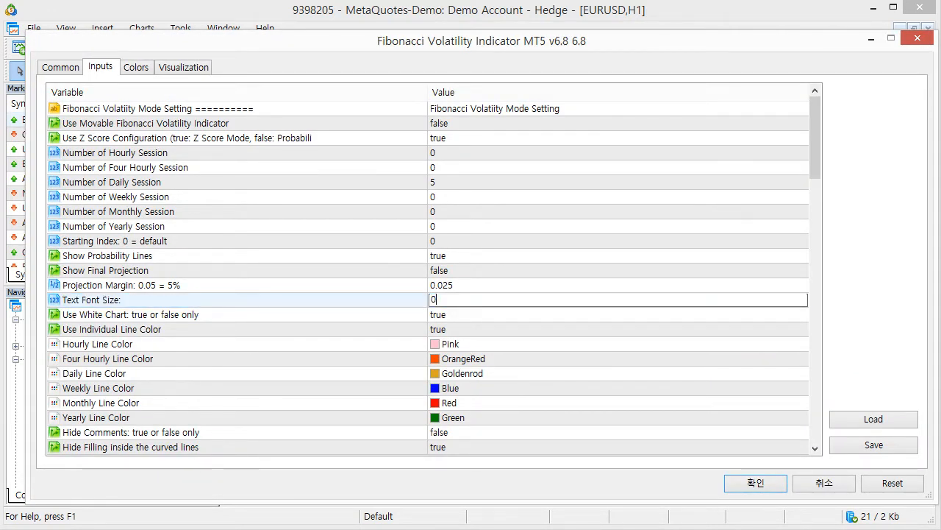
click(754, 483)
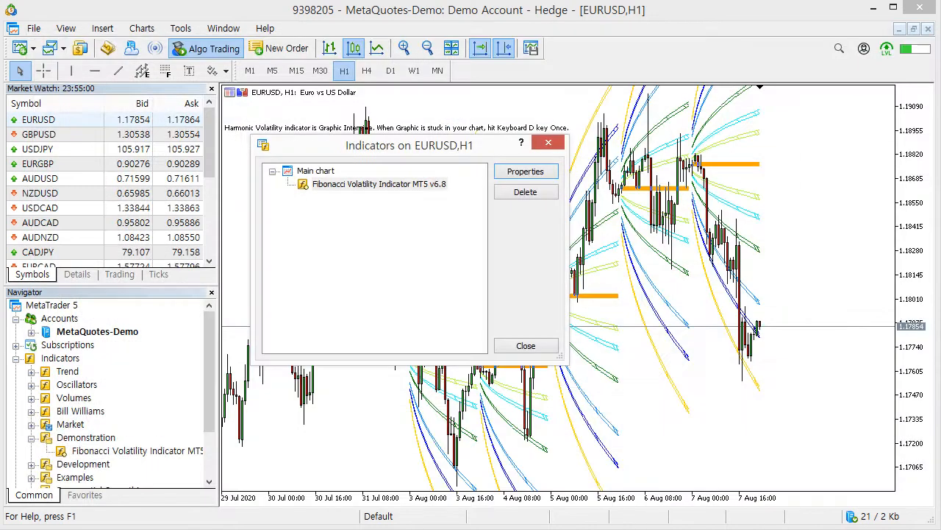
click(526, 345)
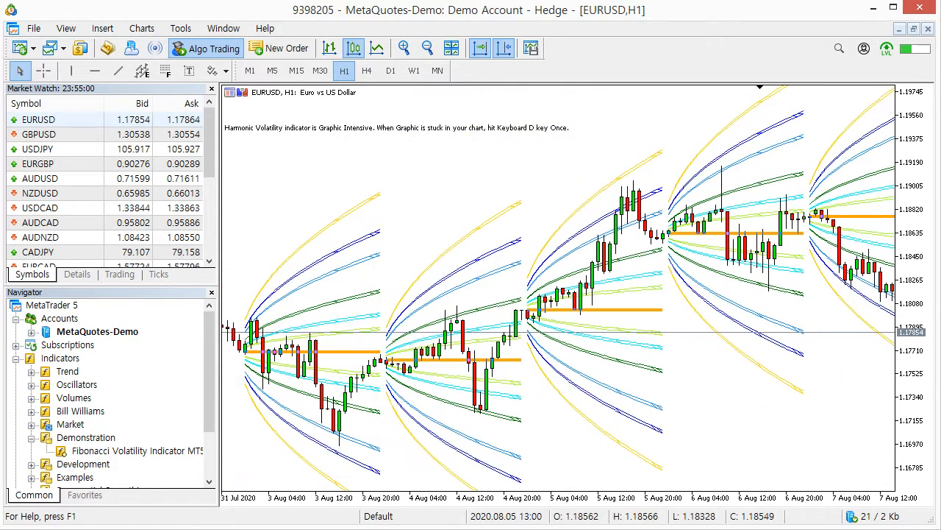
scroll(right, 3)
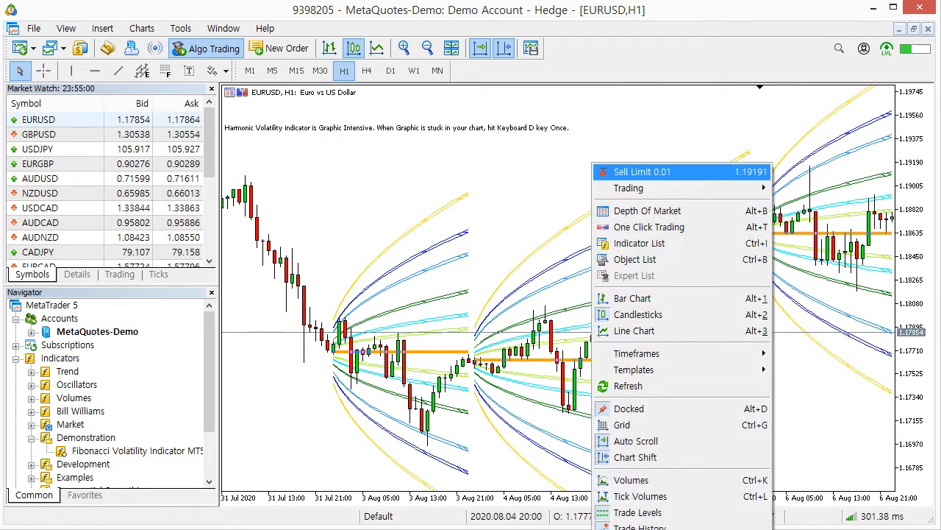
- Change Number of Daily Session to 10 and scroll the chart to review the curves
click(639, 243)
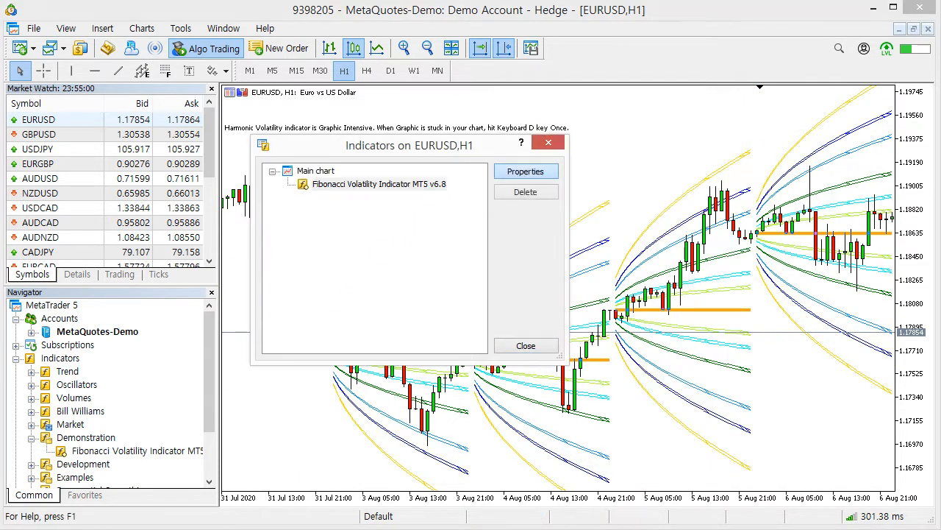
click(526, 171)
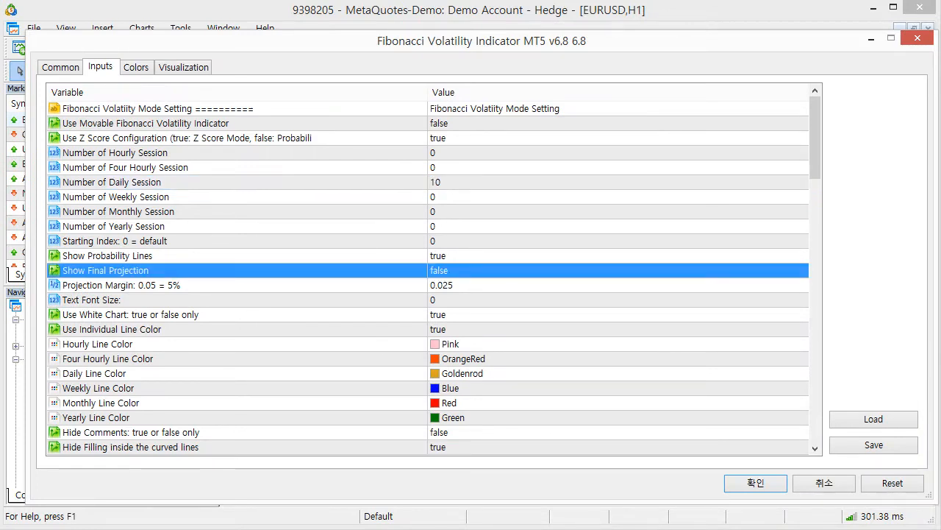
click(755, 483)
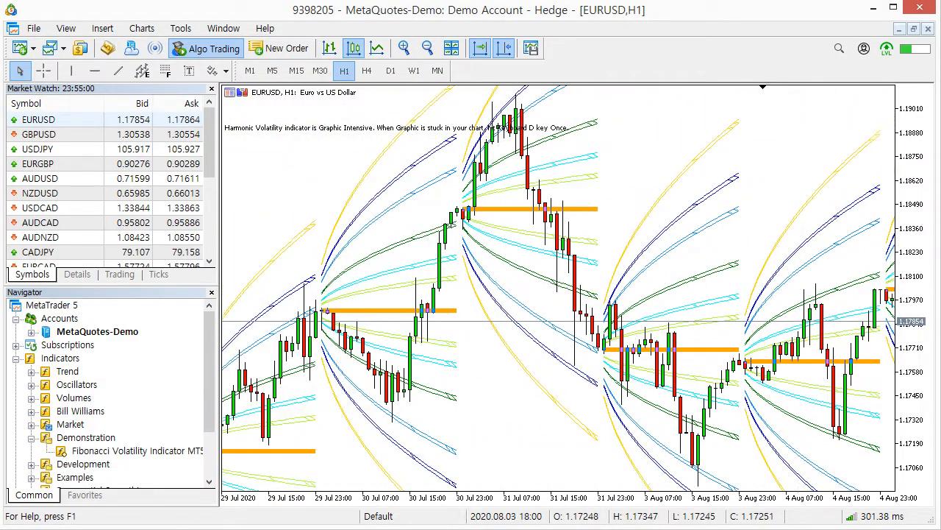
scroll(left, 3)
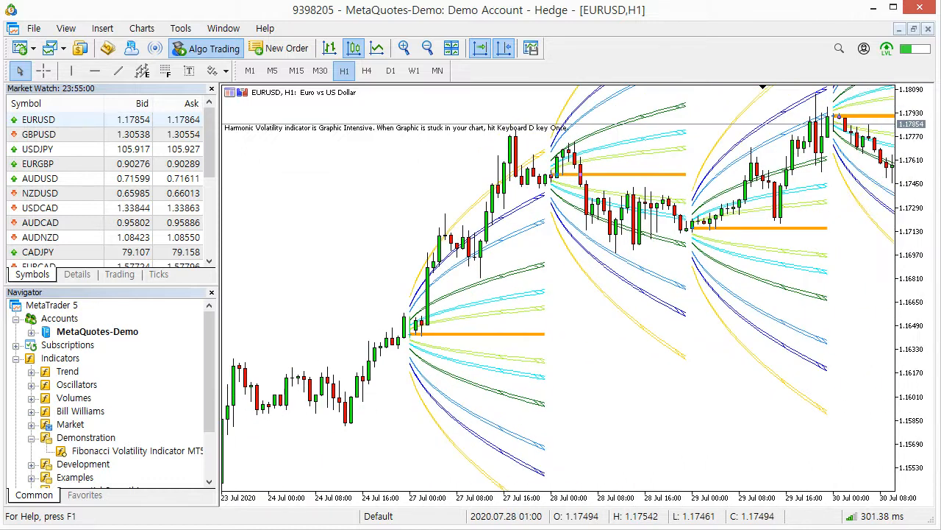
scroll(right, 3)
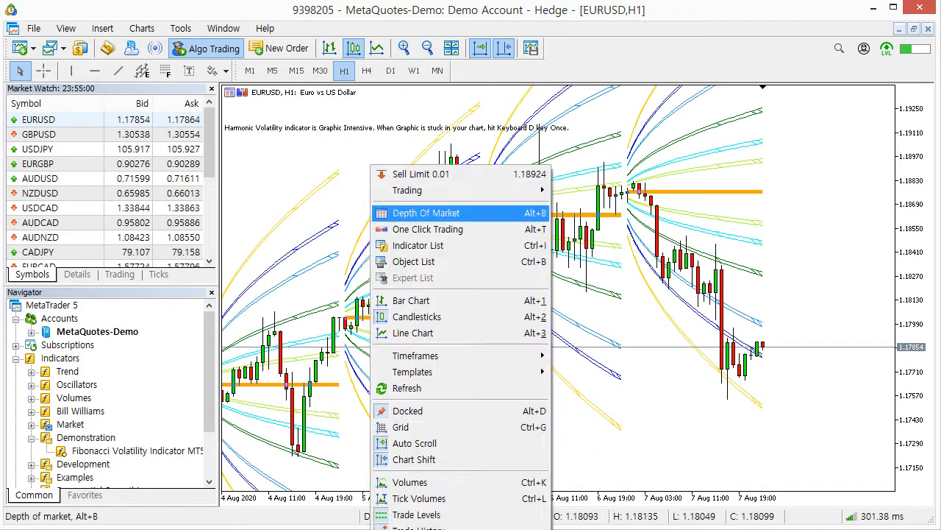
- Apply 5 weekly sessions with daily at 0, then enter 5 monthly sessions with weekly at 0
click(417, 245)
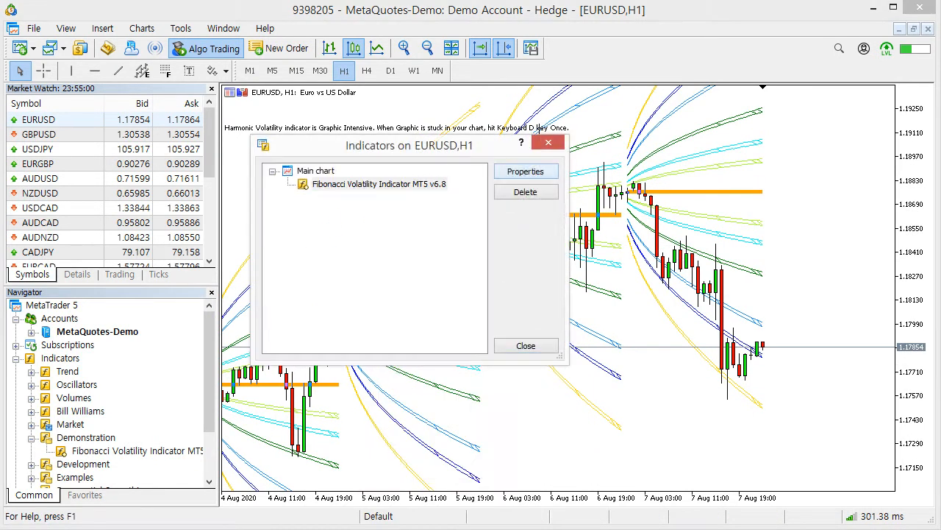
click(525, 170)
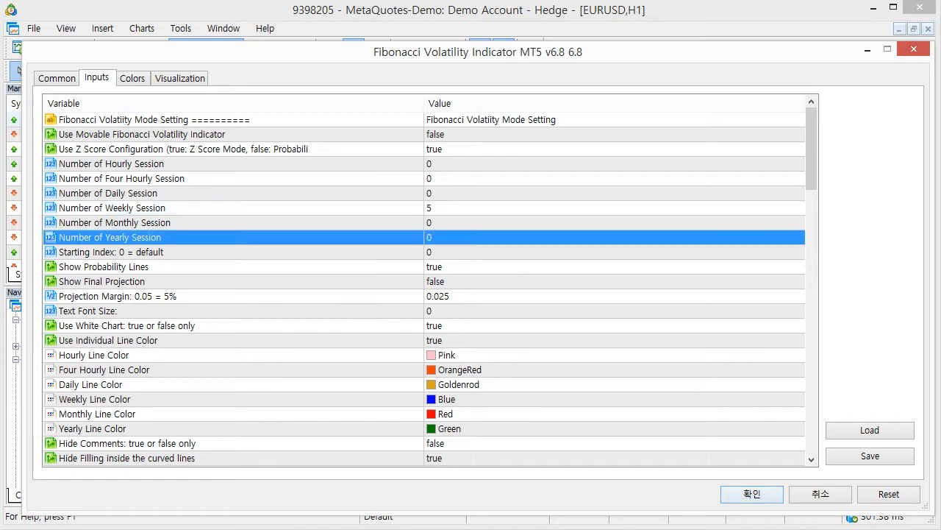
click(752, 494)
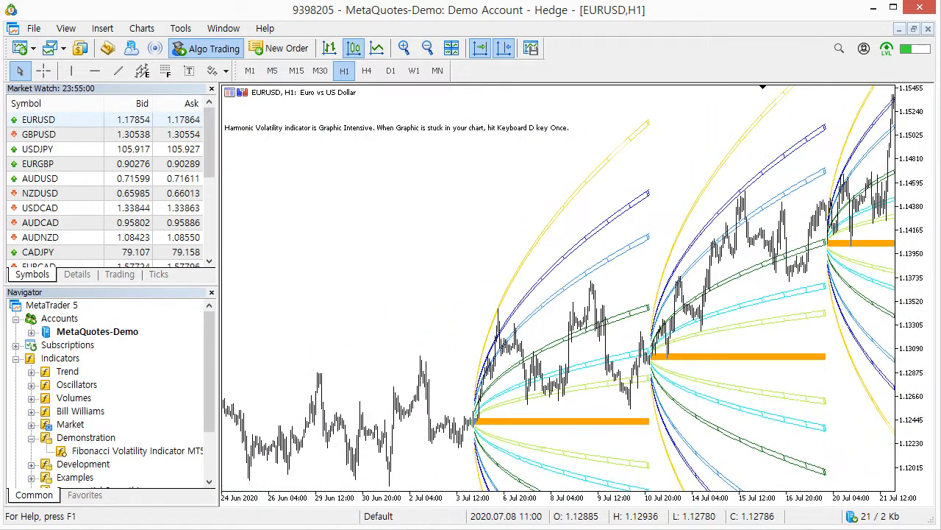
scroll(right, 3)
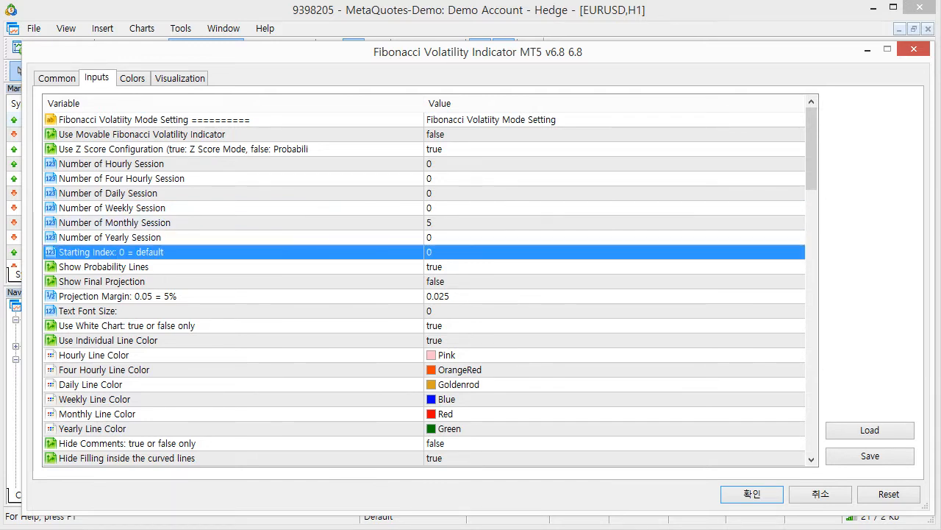
- Apply the 5 monthly sessions and scroll the chart across the monthly curves
click(751, 493)
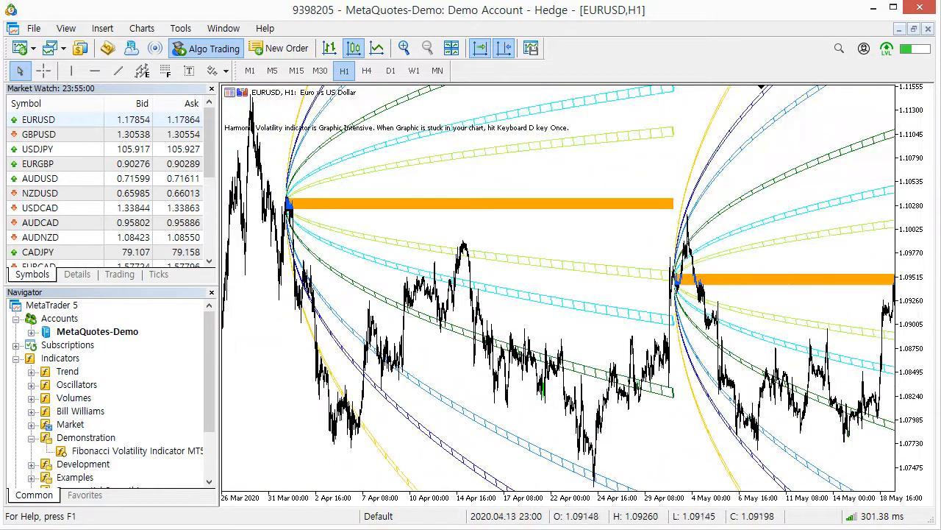
scroll(right, 3)
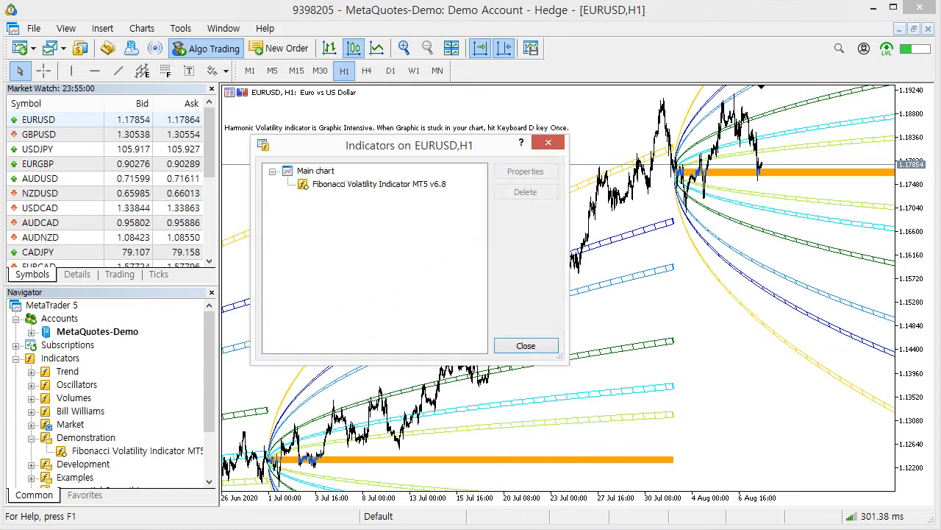
- Set Monthly Session to 0 and Daily Session to 10, then close the indicator list
click(525, 170)
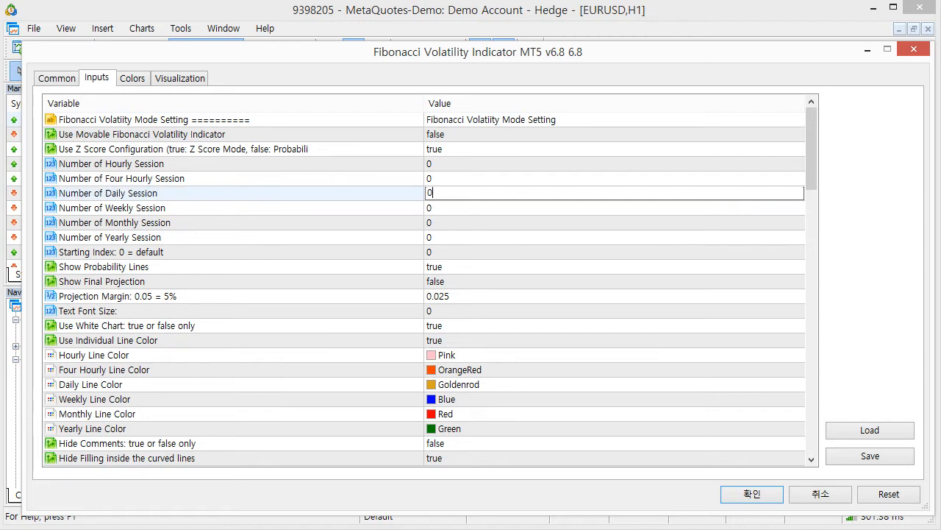
text(10)
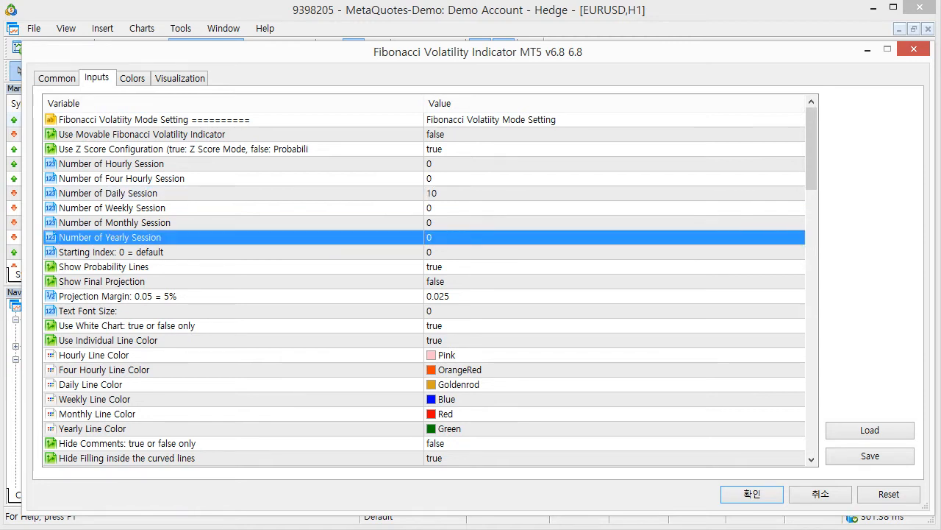
click(751, 494)
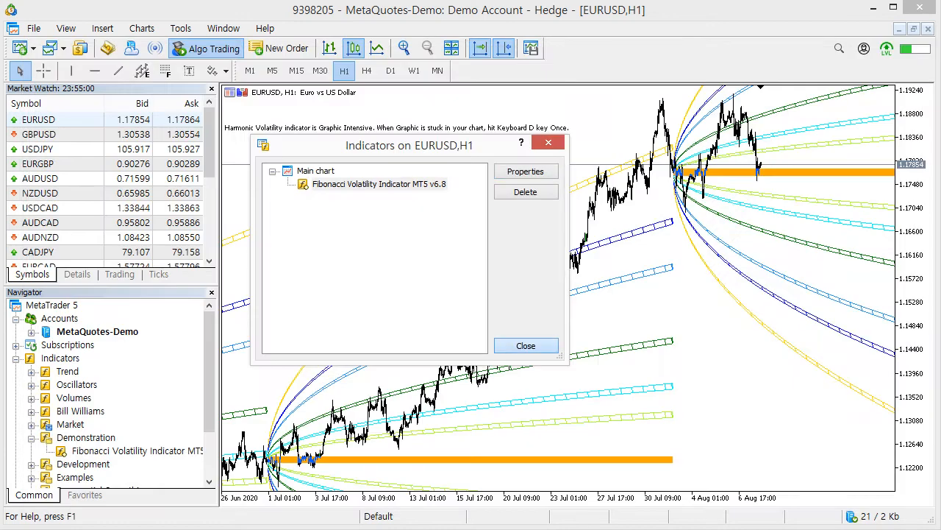
click(526, 346)
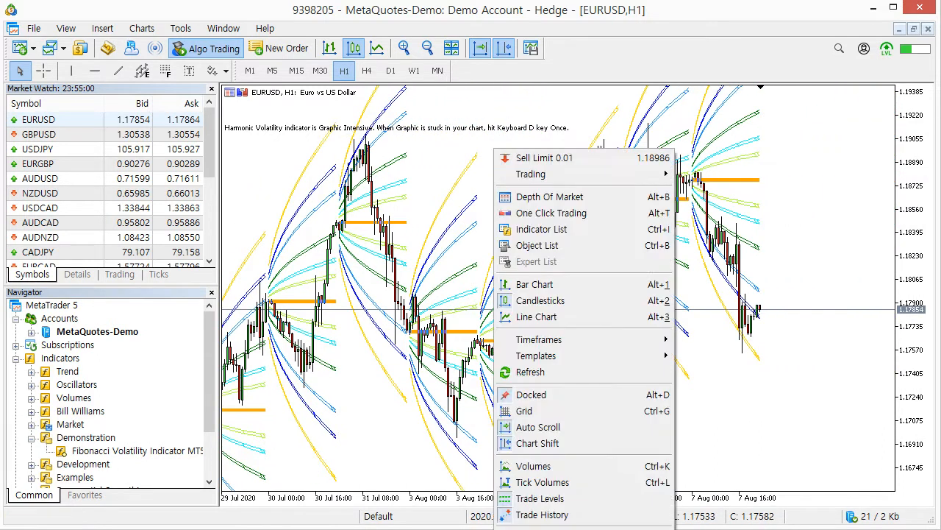
- Apply 10 daily sessions with Show Probability Lines false, then reopen the indicator list
click(542, 228)
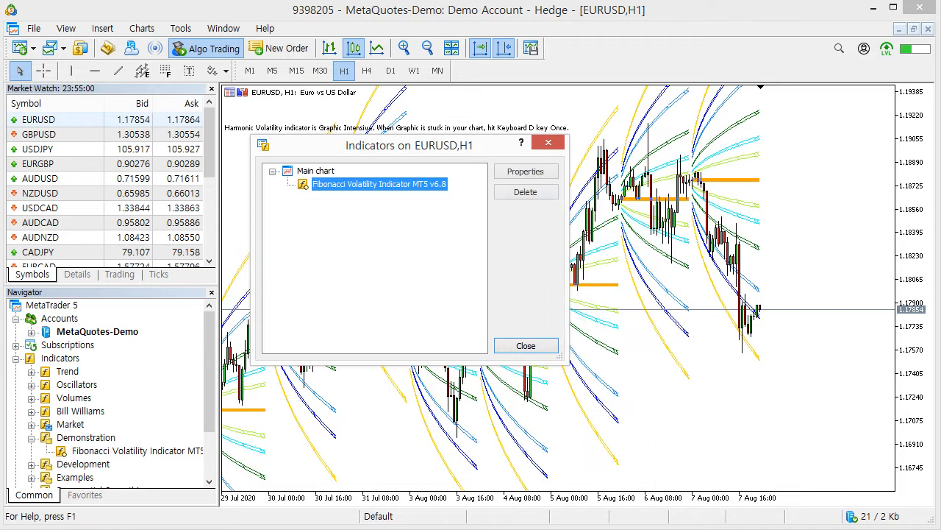
click(525, 170)
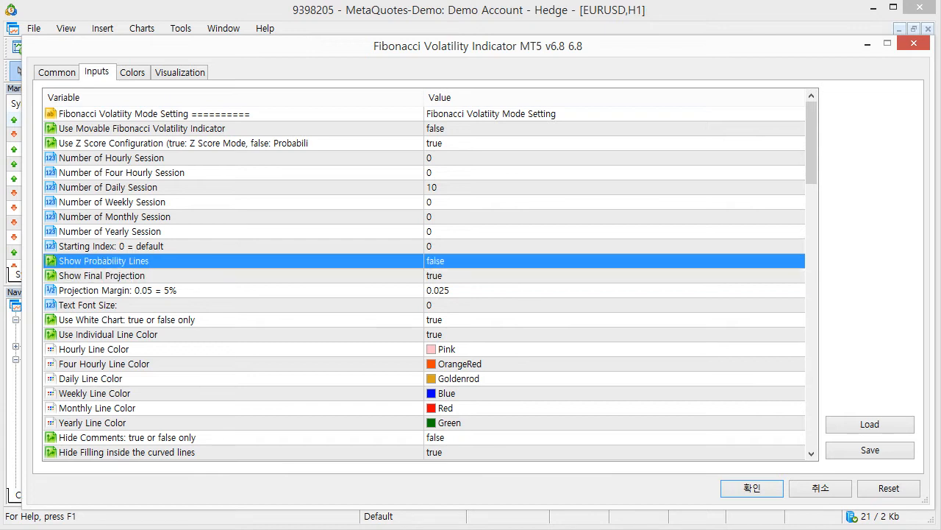
click(751, 487)
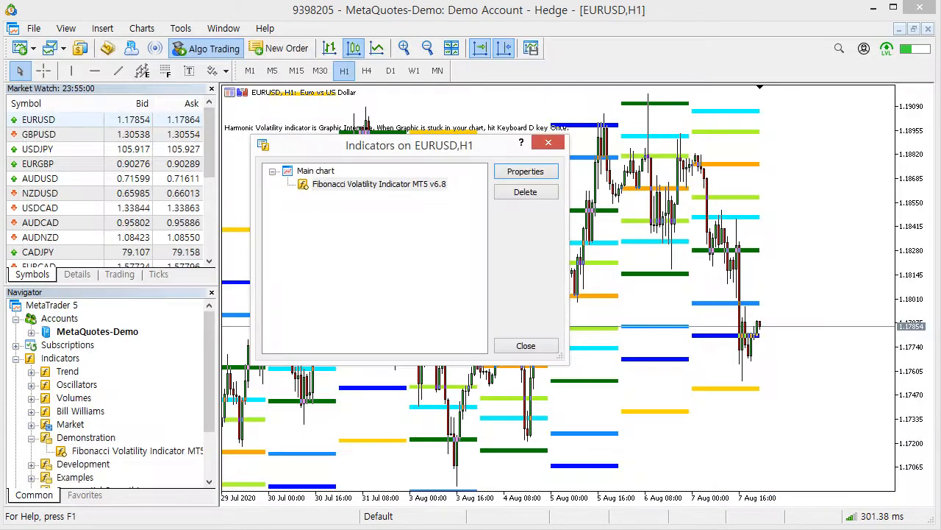
click(525, 345)
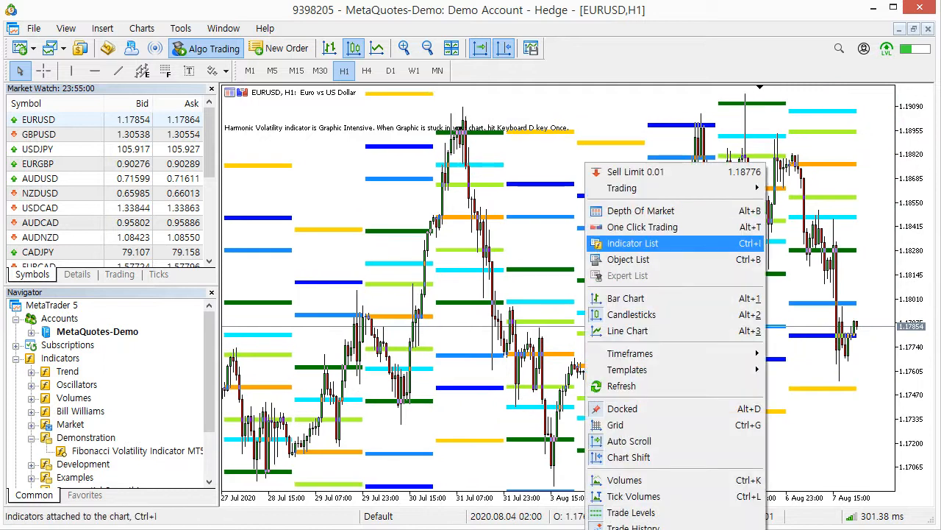
click(632, 243)
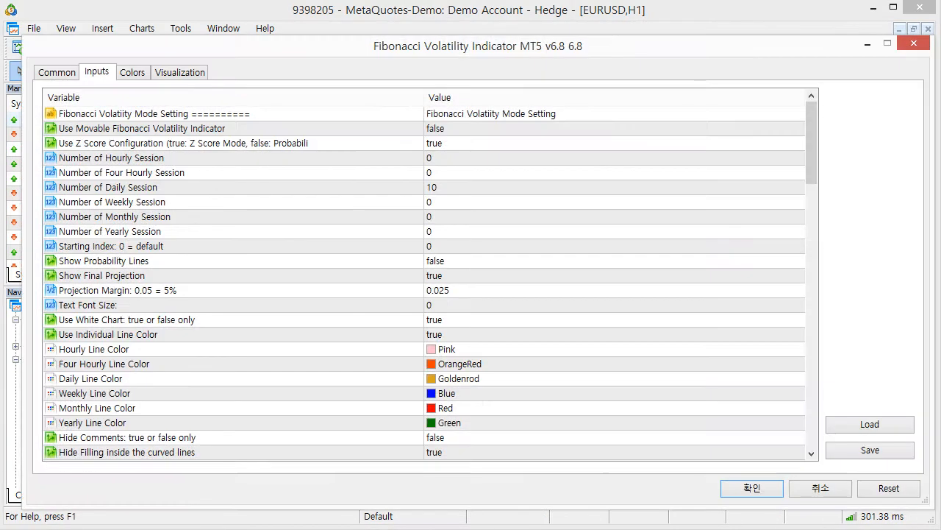
double_click(432, 187)
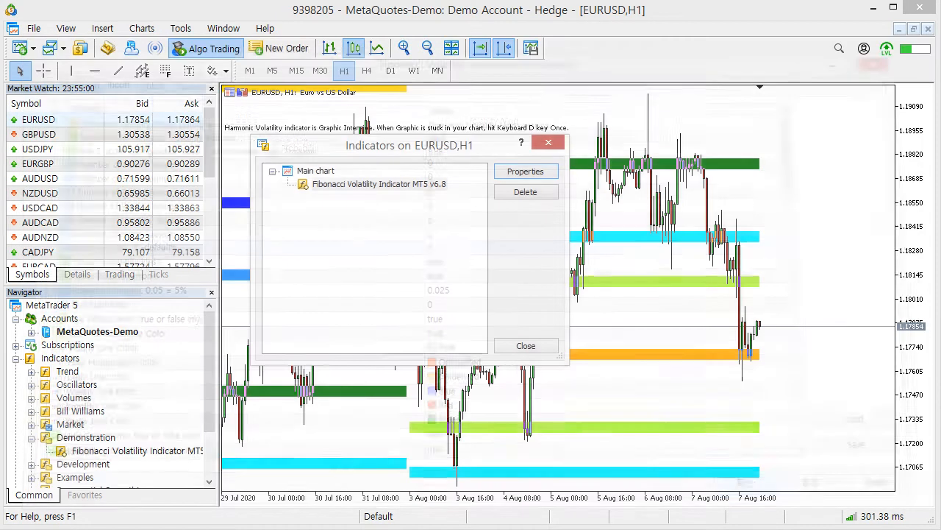
- Apply Weekly Session 5, Daily 0, probability lines true, Final Projection false
click(525, 345)
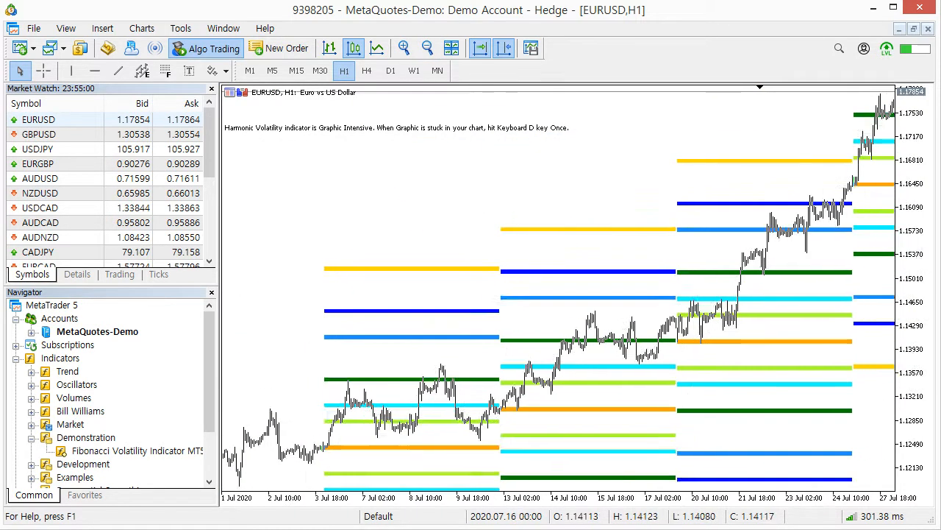
scroll(right, 3)
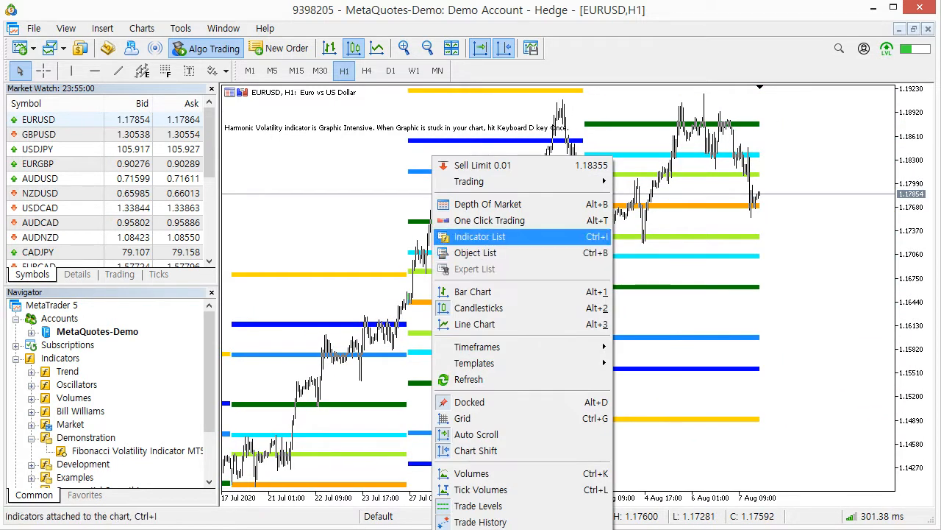
click(480, 236)
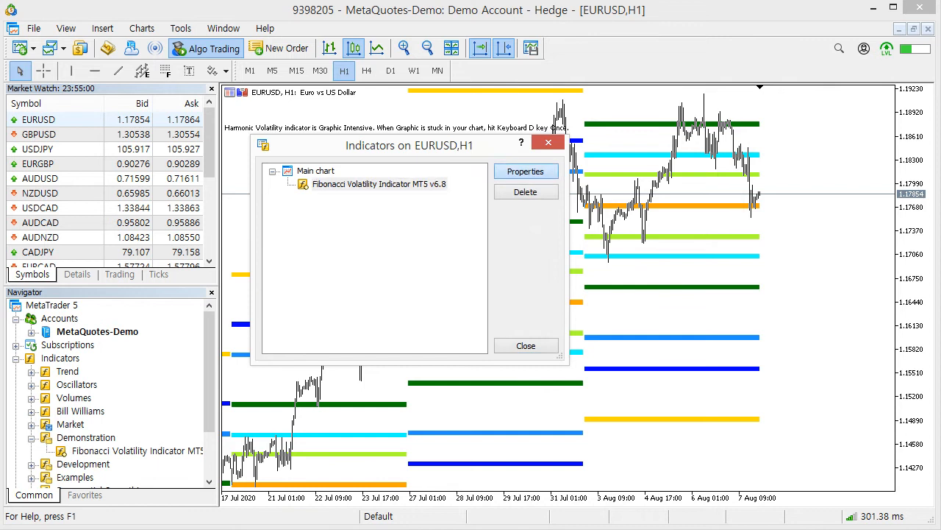
click(525, 170)
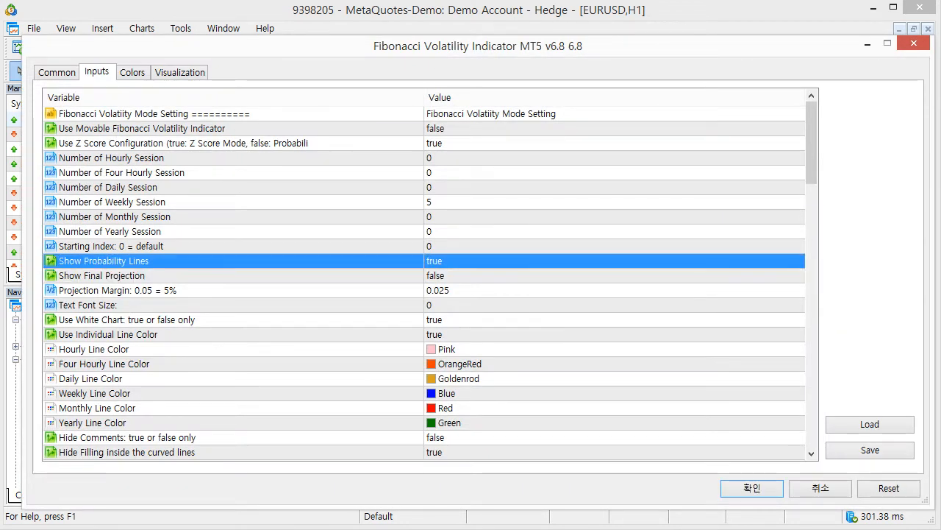
click(221, 289)
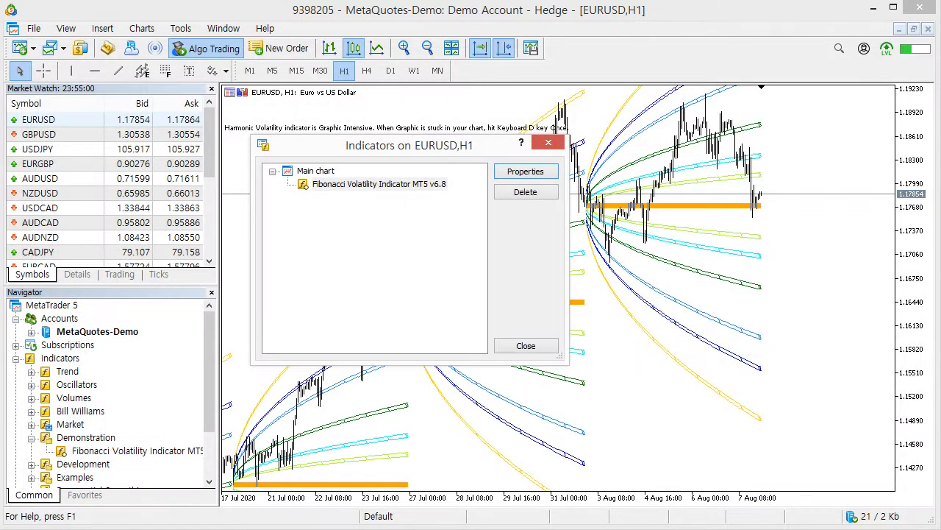
click(525, 345)
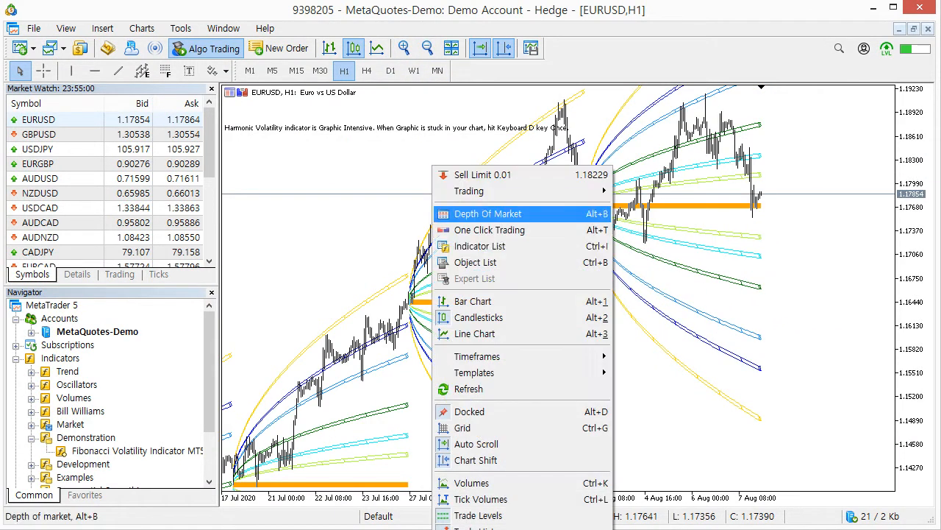
- Set Use Market Profile to true under Market Profile Setting and apply it
click(479, 245)
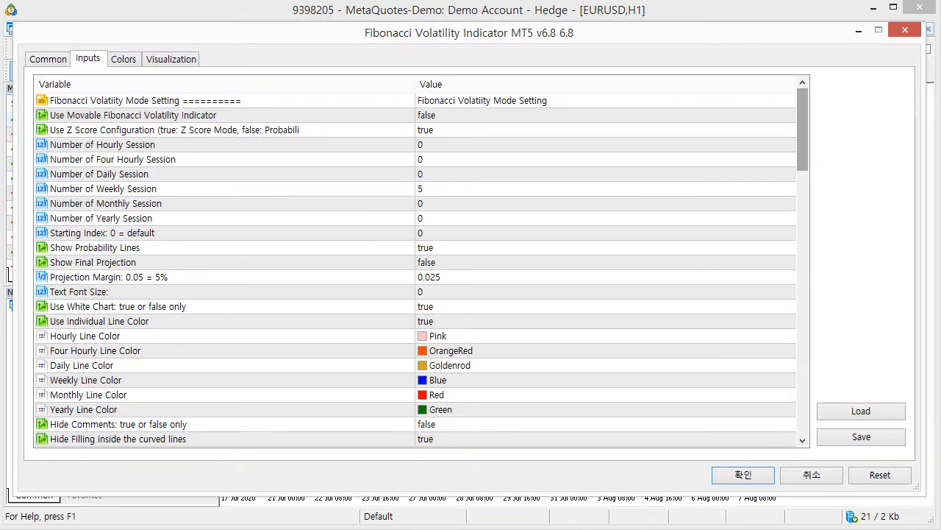
scroll(down, 3)
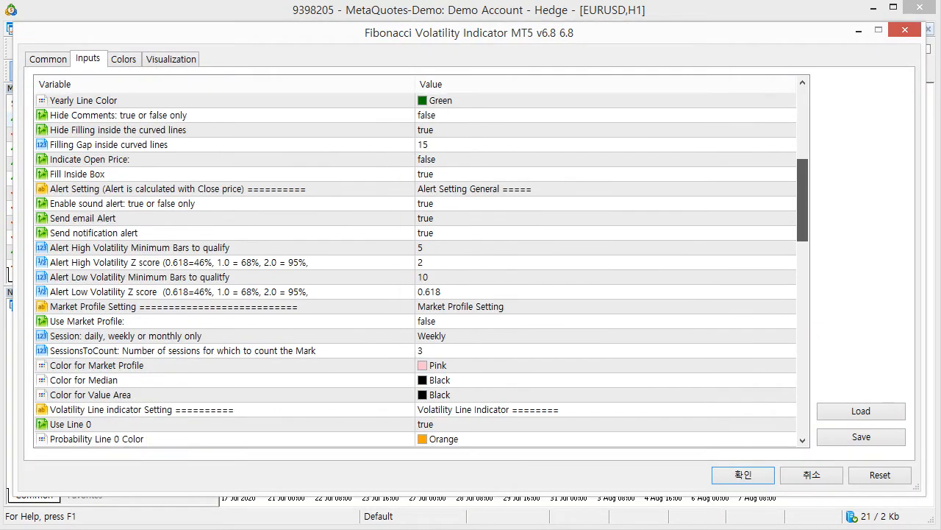
scroll(down, 3)
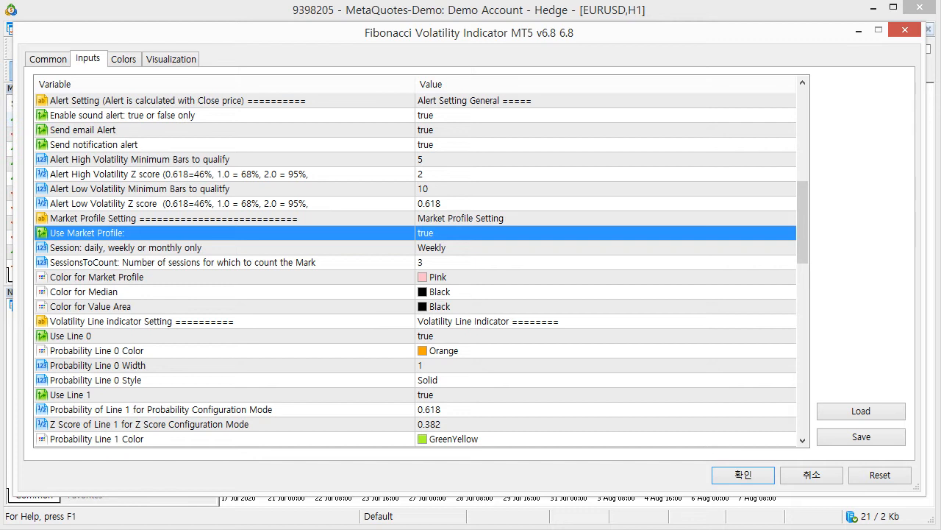
click(743, 475)
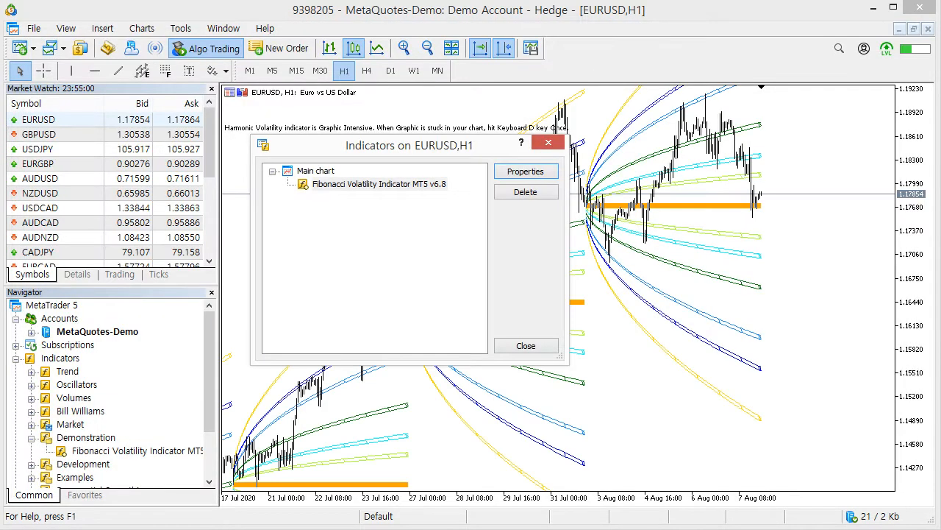
- Reopen the indicator properties, scroll to the market profile inputs, and confirm with OK
click(526, 345)
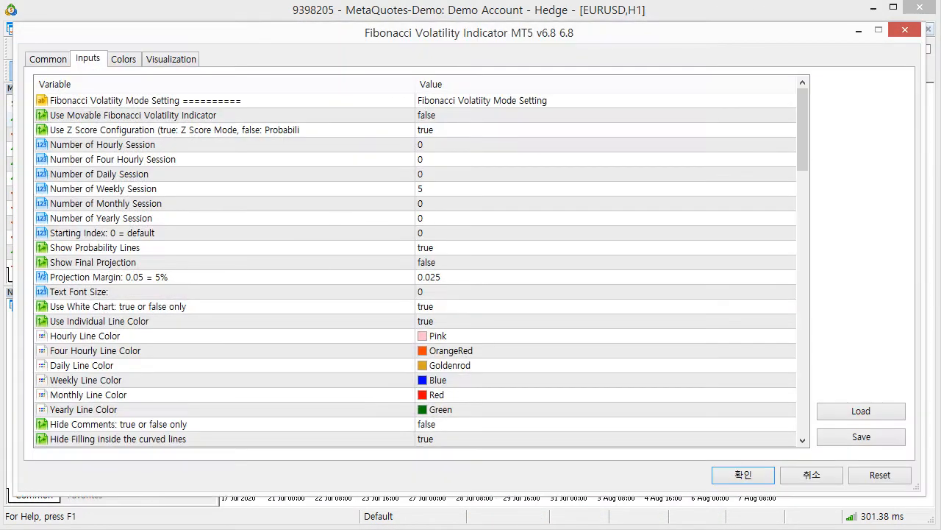
scroll(down, 3)
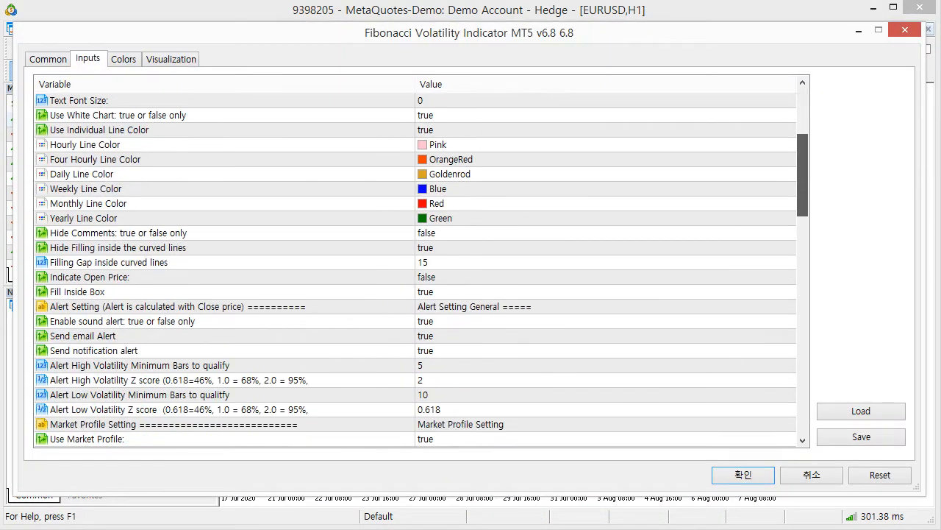
scroll(down, 3)
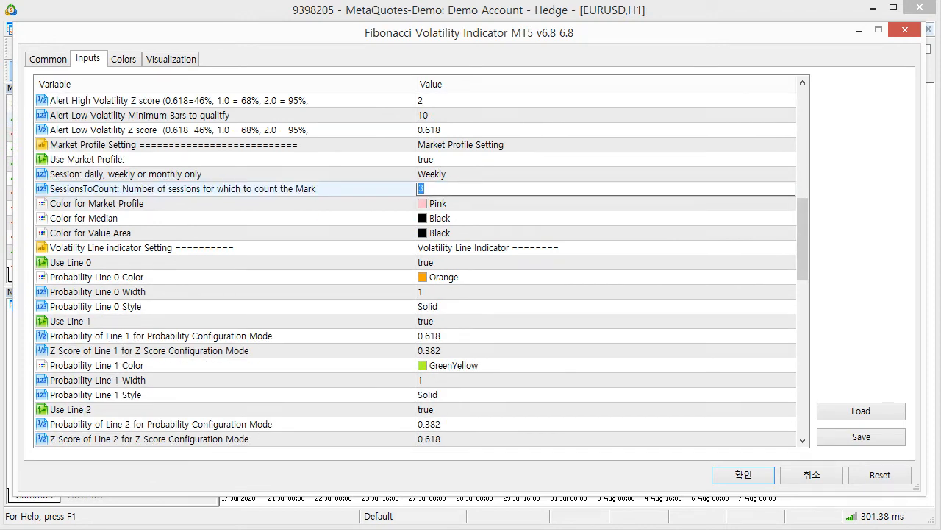
click(743, 475)
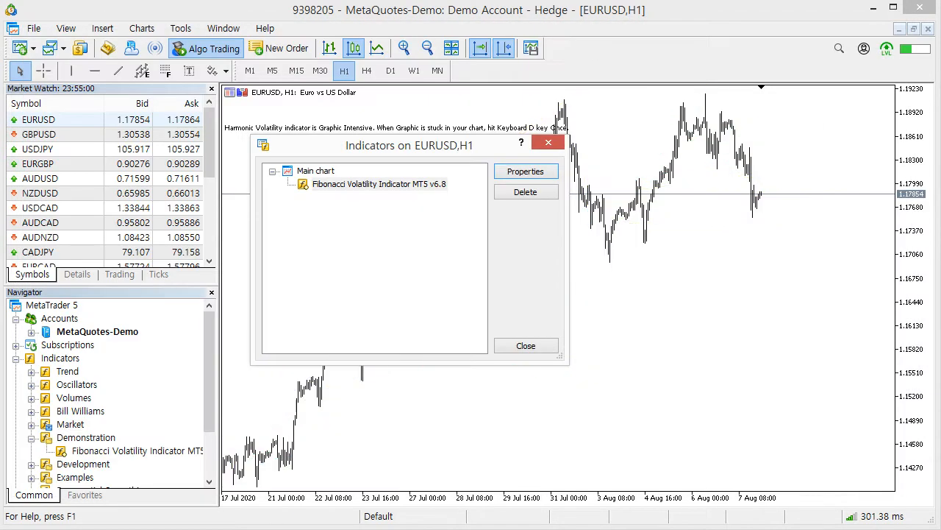
- Set the volatility indicator inputs to Weekly 0, Daily 10, SessionsToCount 10, and Session daily
click(525, 346)
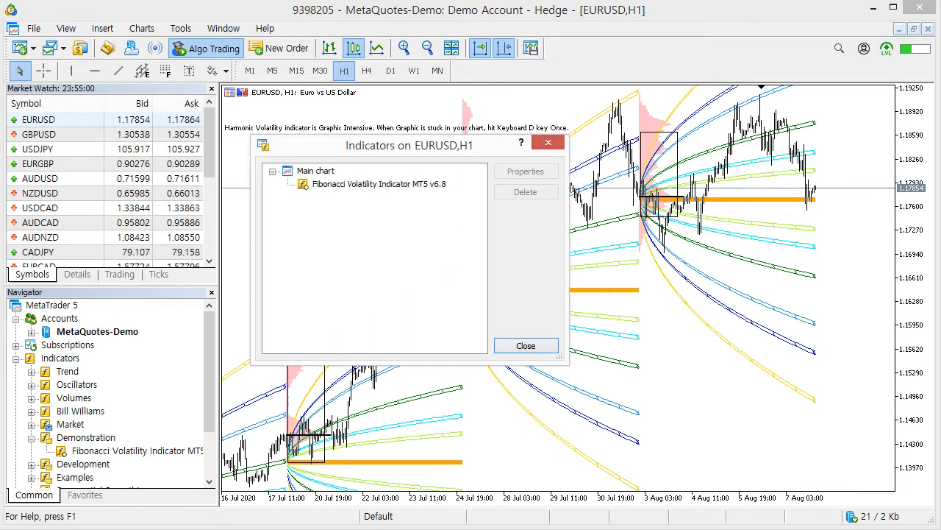
click(525, 171)
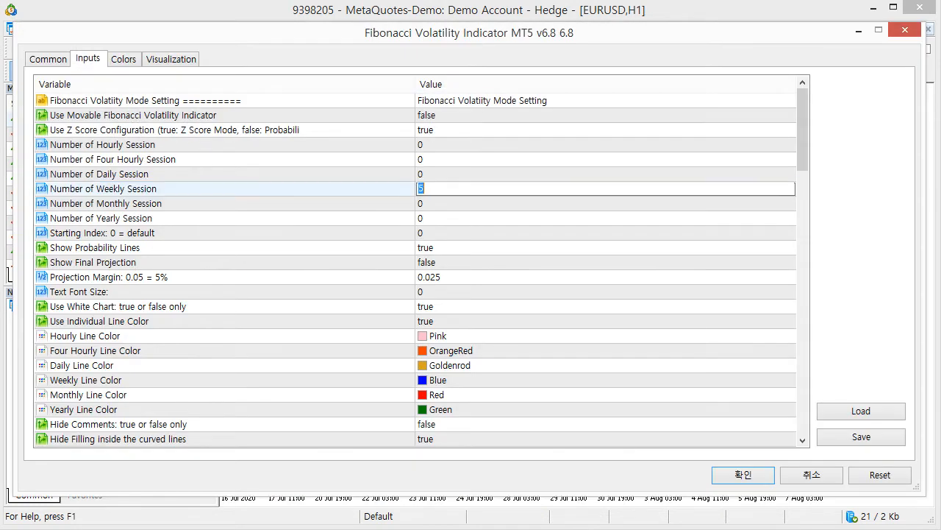
click(100, 218)
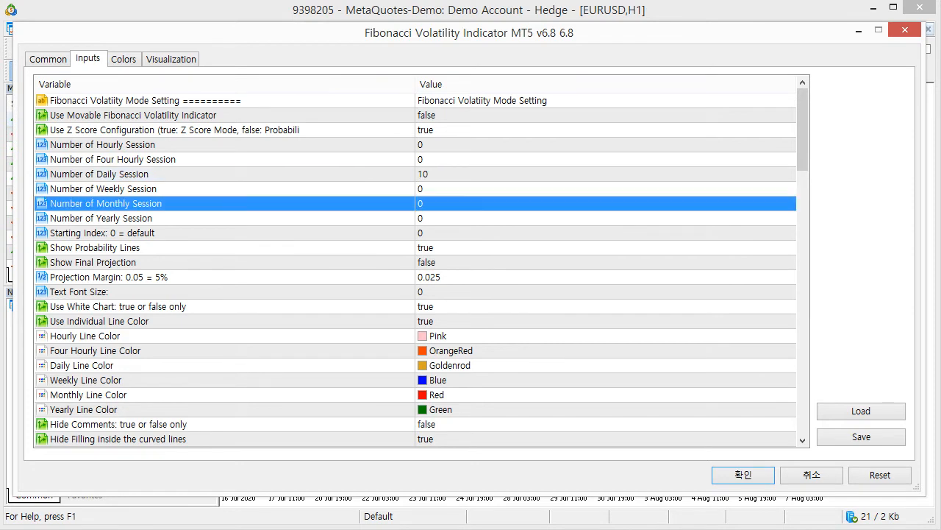
scroll(down, 3)
text(1)
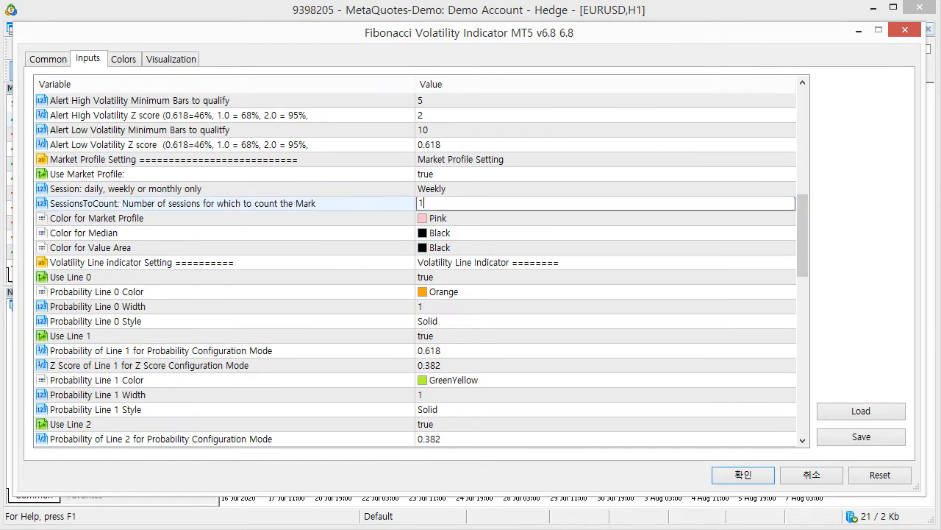
click(604, 189)
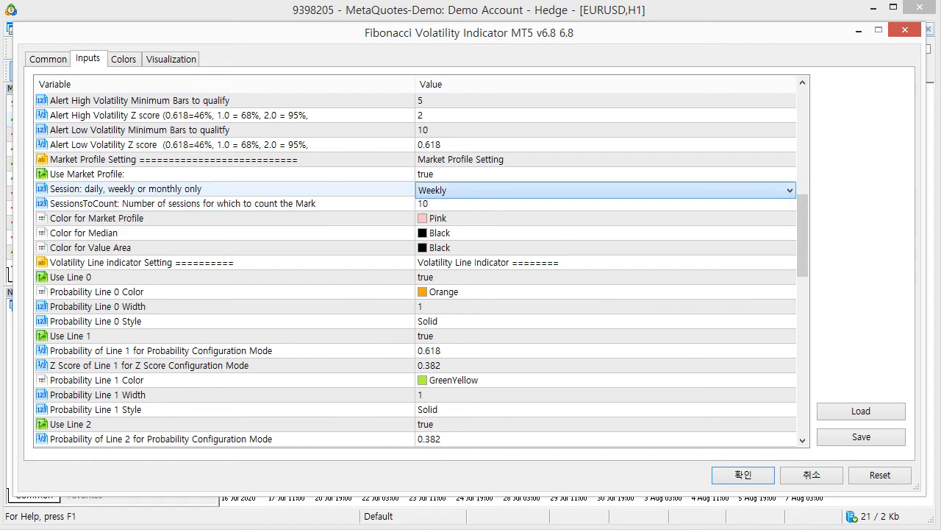
click(743, 474)
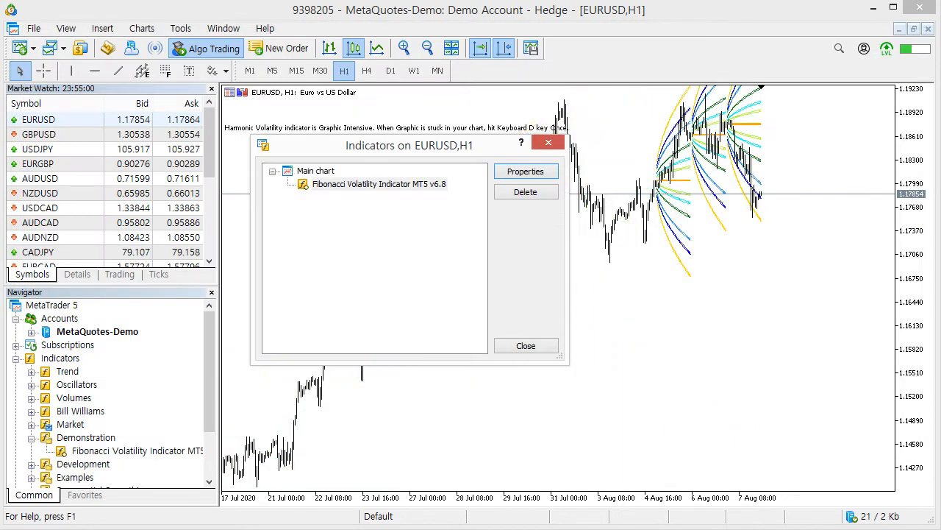
click(526, 345)
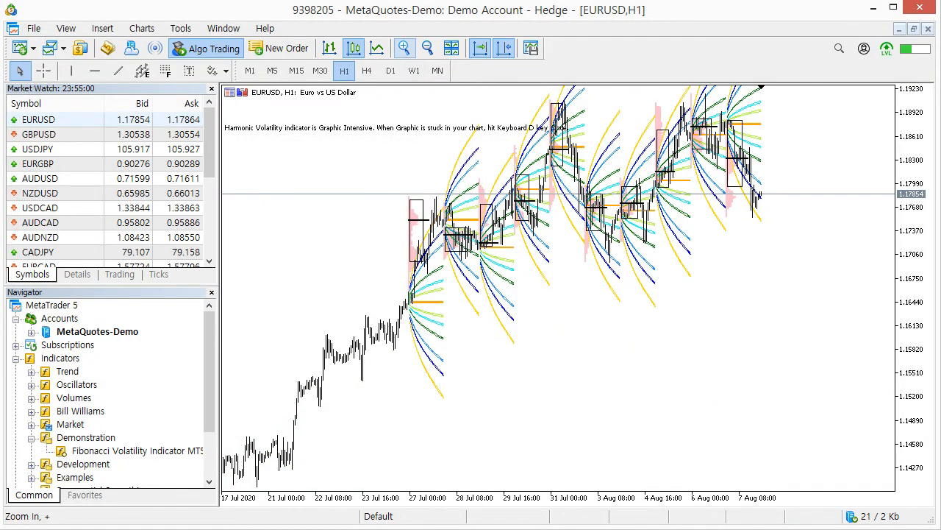